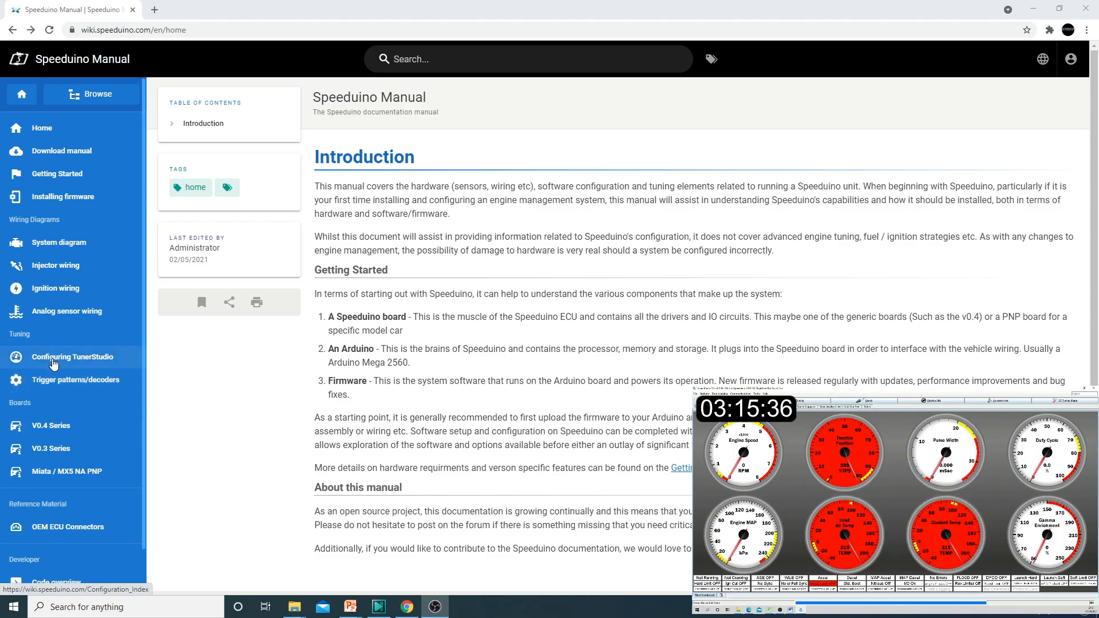
Step: Open the Configuring TunerStudio page from the Tuning section of the sidebar
click(71, 358)
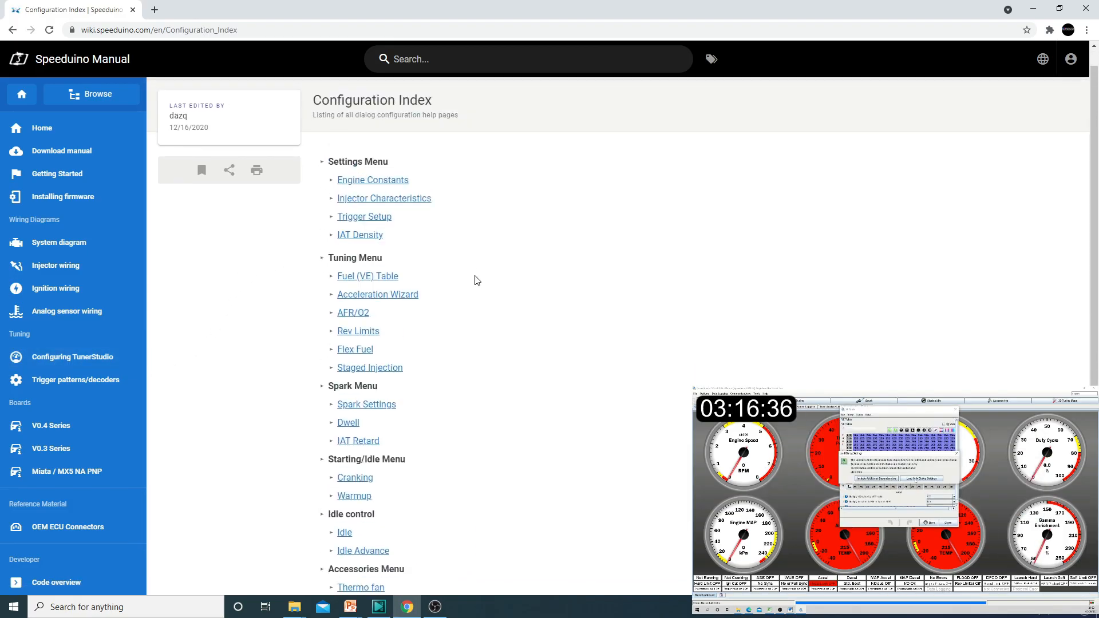
Step: Read through the Engine Constants help page, then return toward the Configuration Index
click(372, 179)
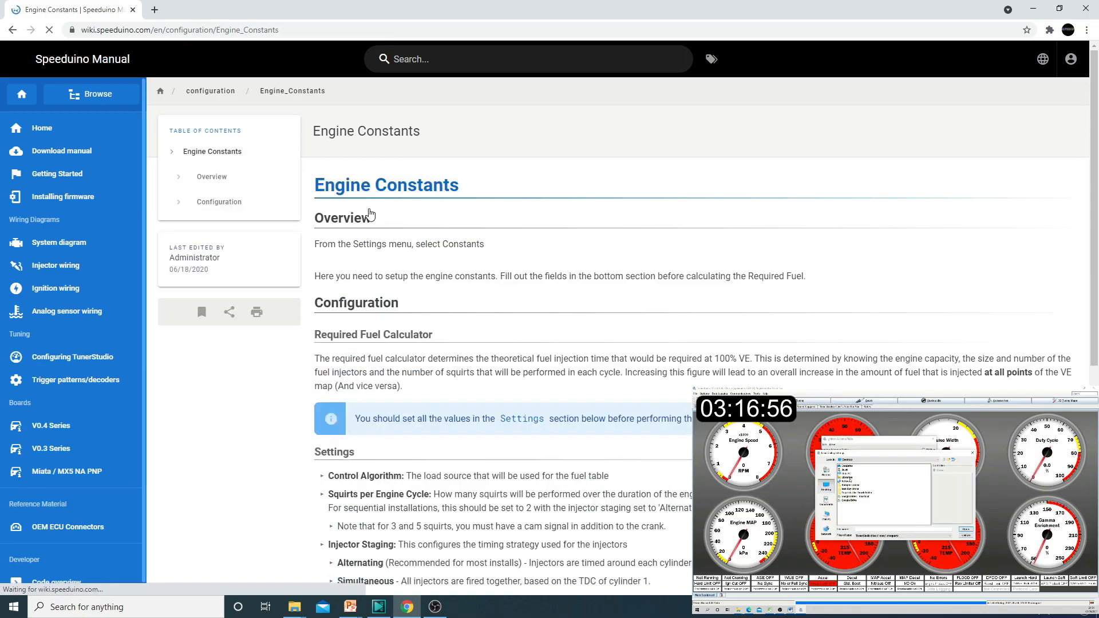
scroll(down, 3)
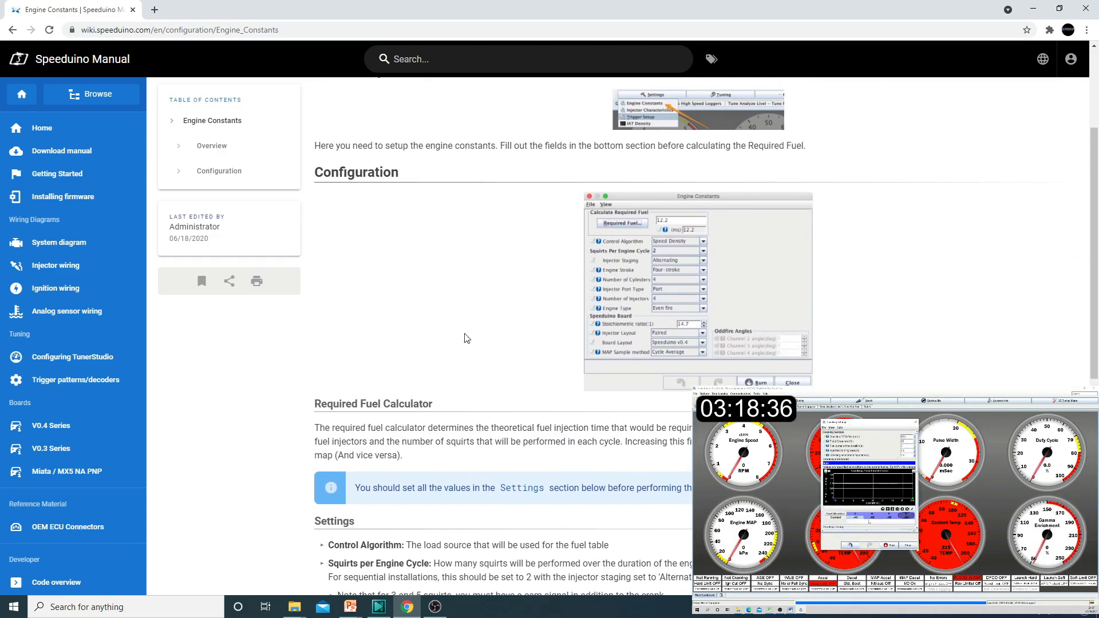
click(11, 30)
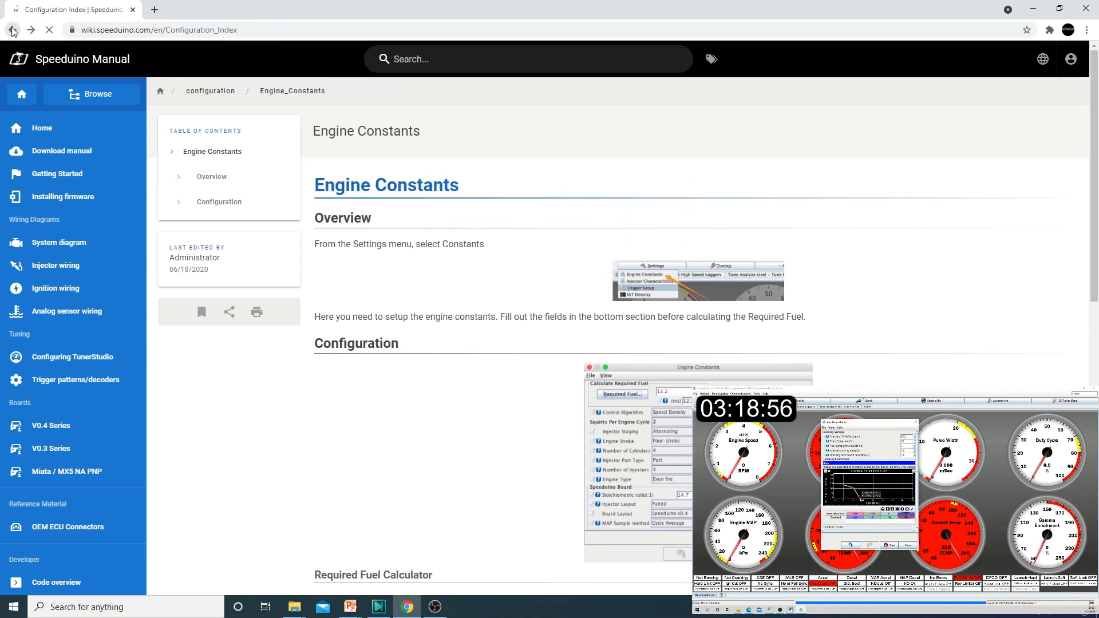
Step: Back at the Configuration Index, open the IAT Density help page under the Settings Menu
click(11, 30)
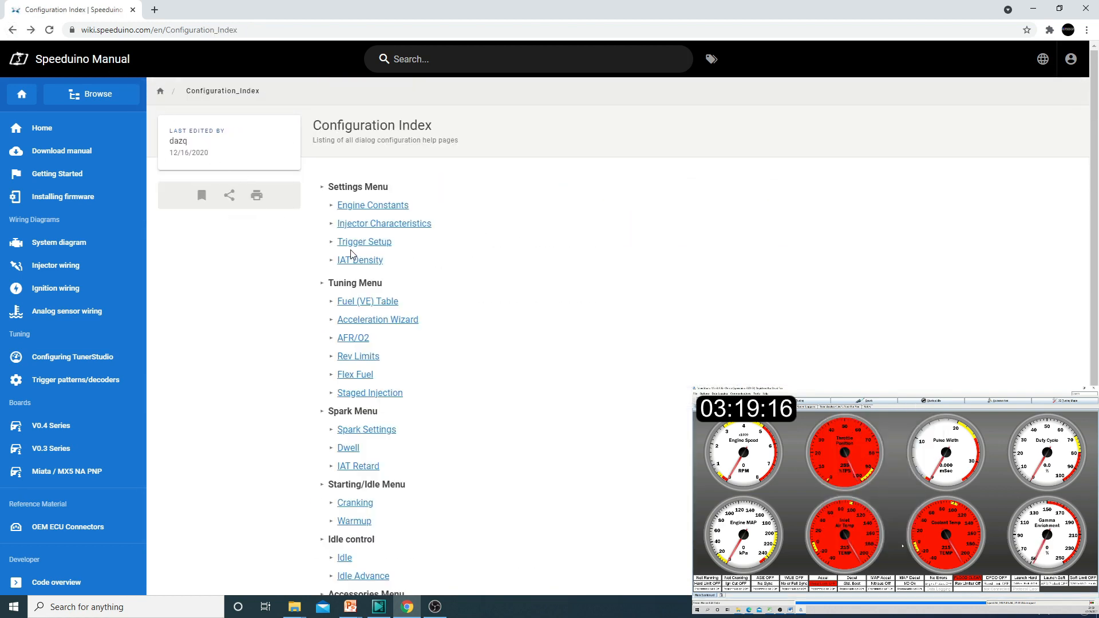
click(385, 223)
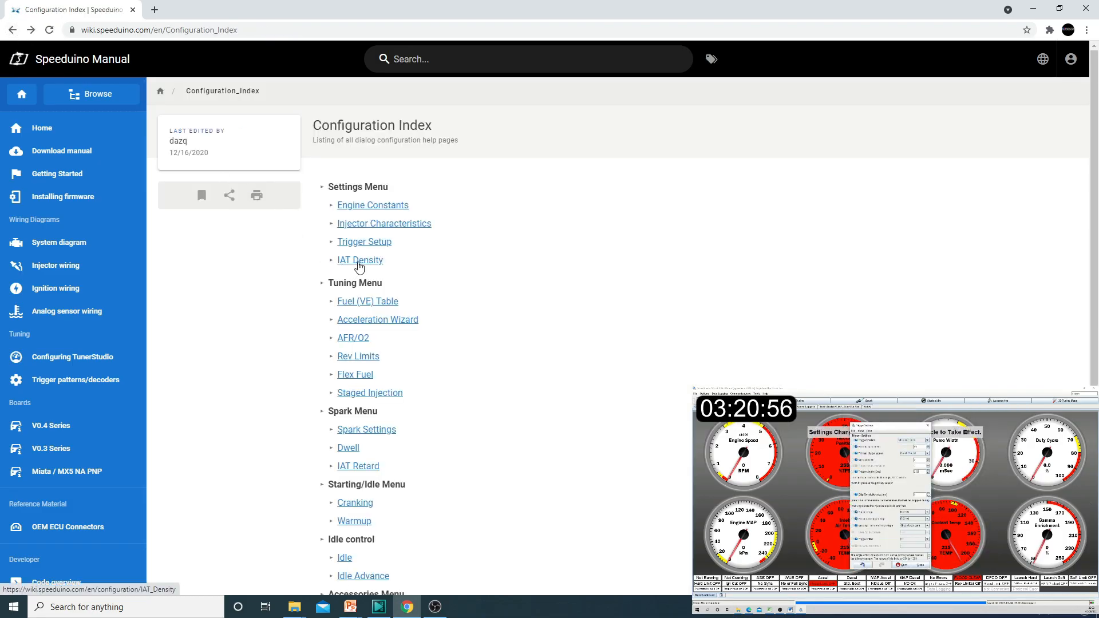
click(360, 260)
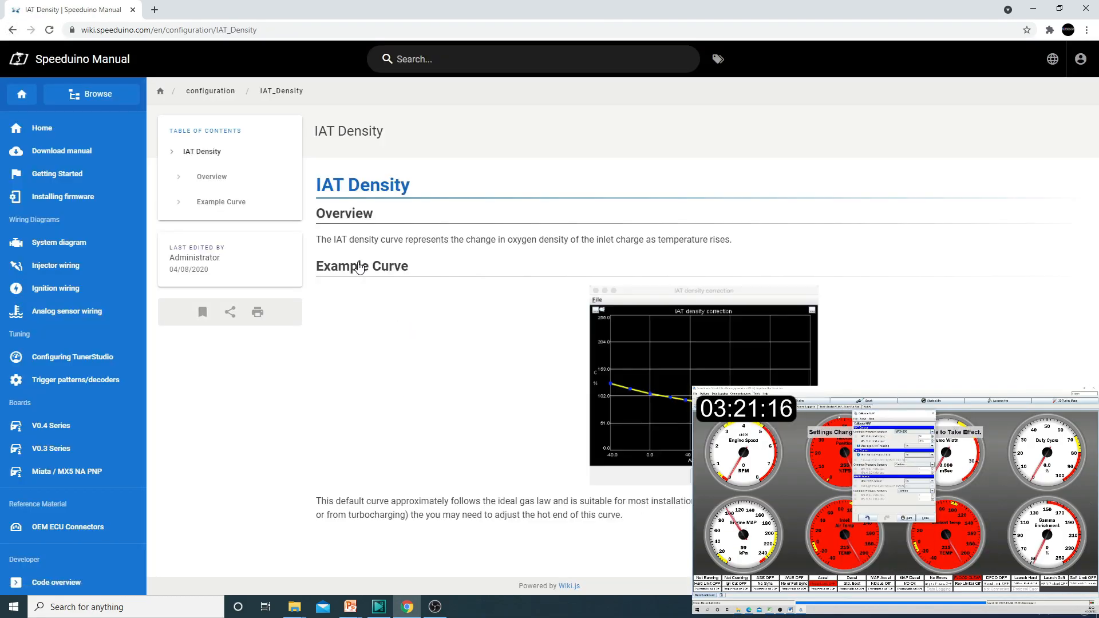